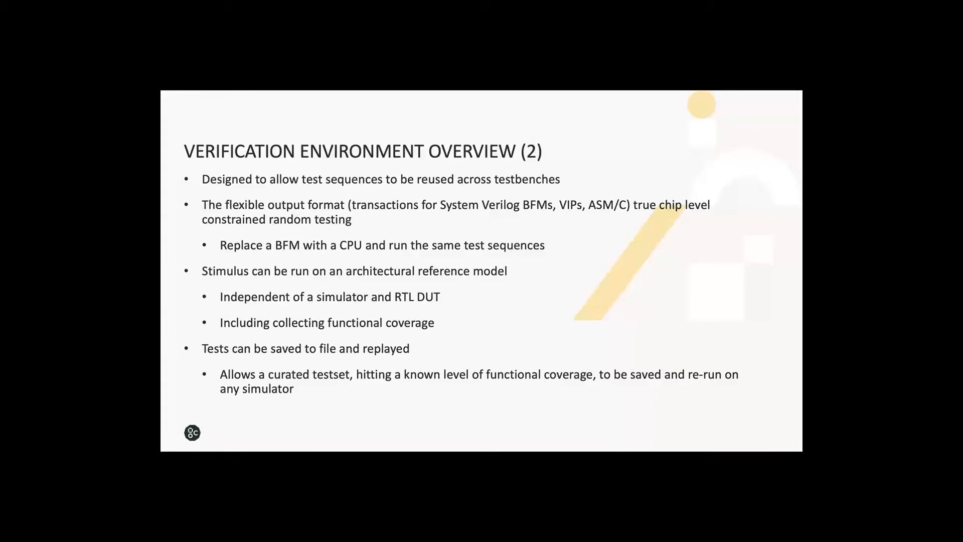
{"action": "mouse_move", "coordinate": [737, 432]}
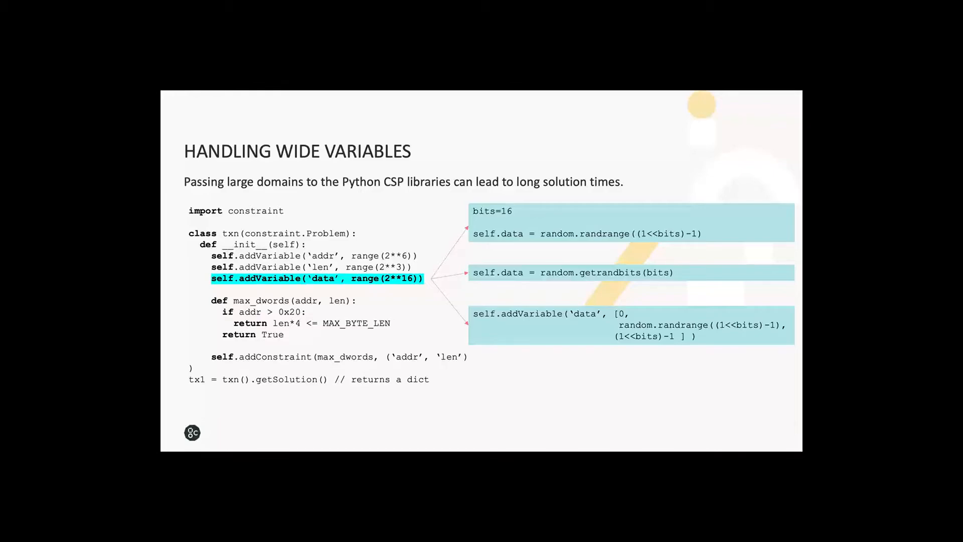
- Advance the slideshow to the 'Handling Wide Variables' slide on constraining the wide data variable
{"action": "key", "text": "Right"}
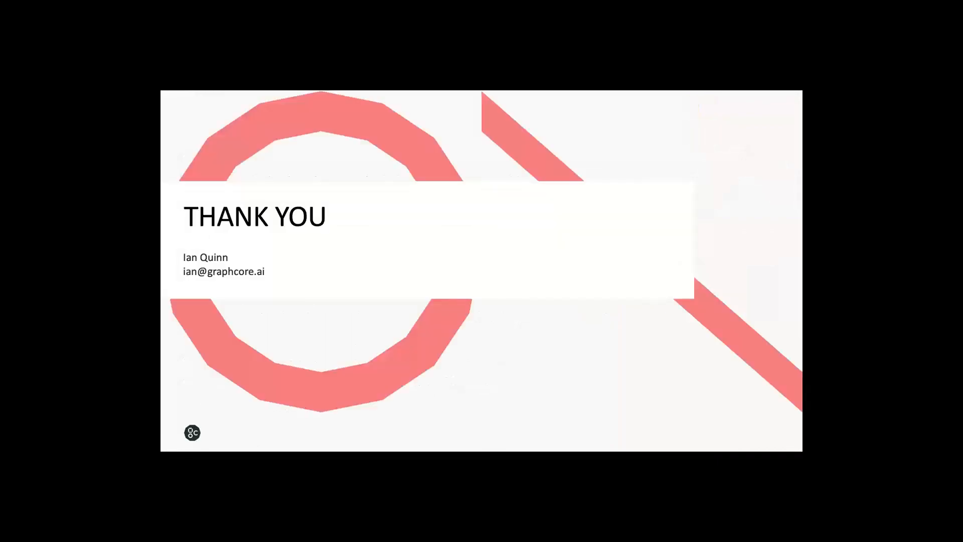